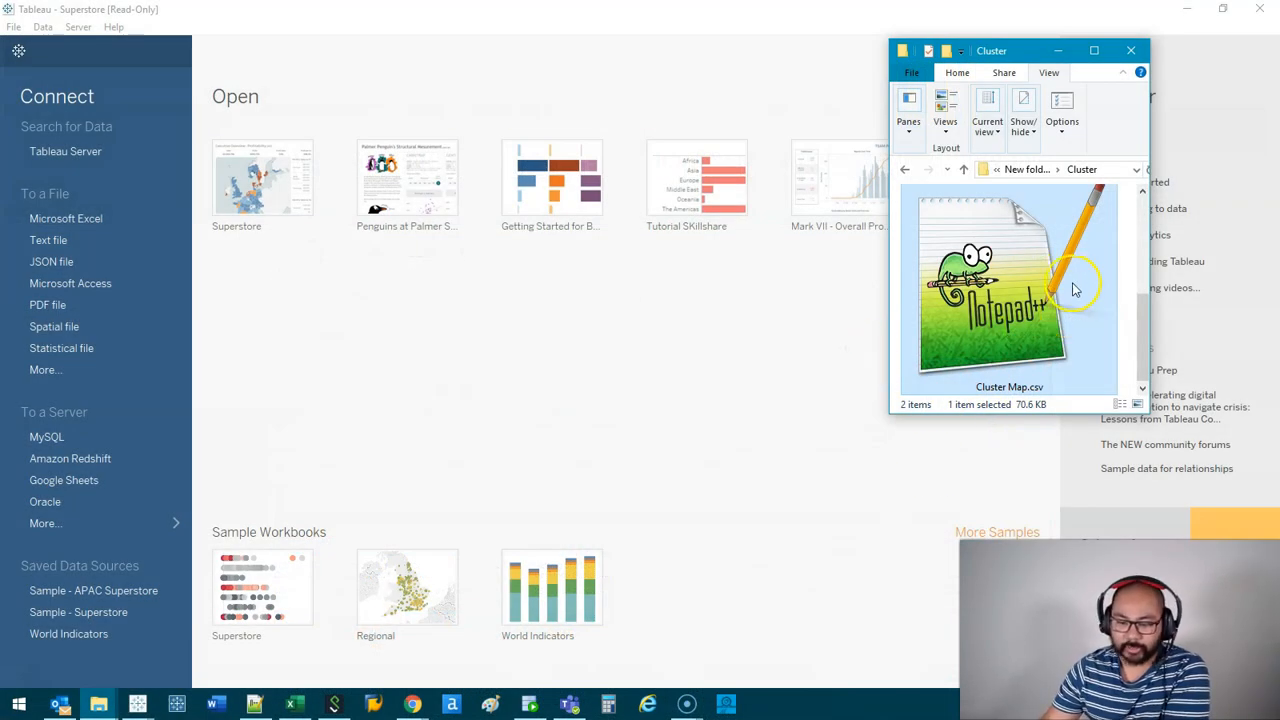
mouse_move(1068, 280)
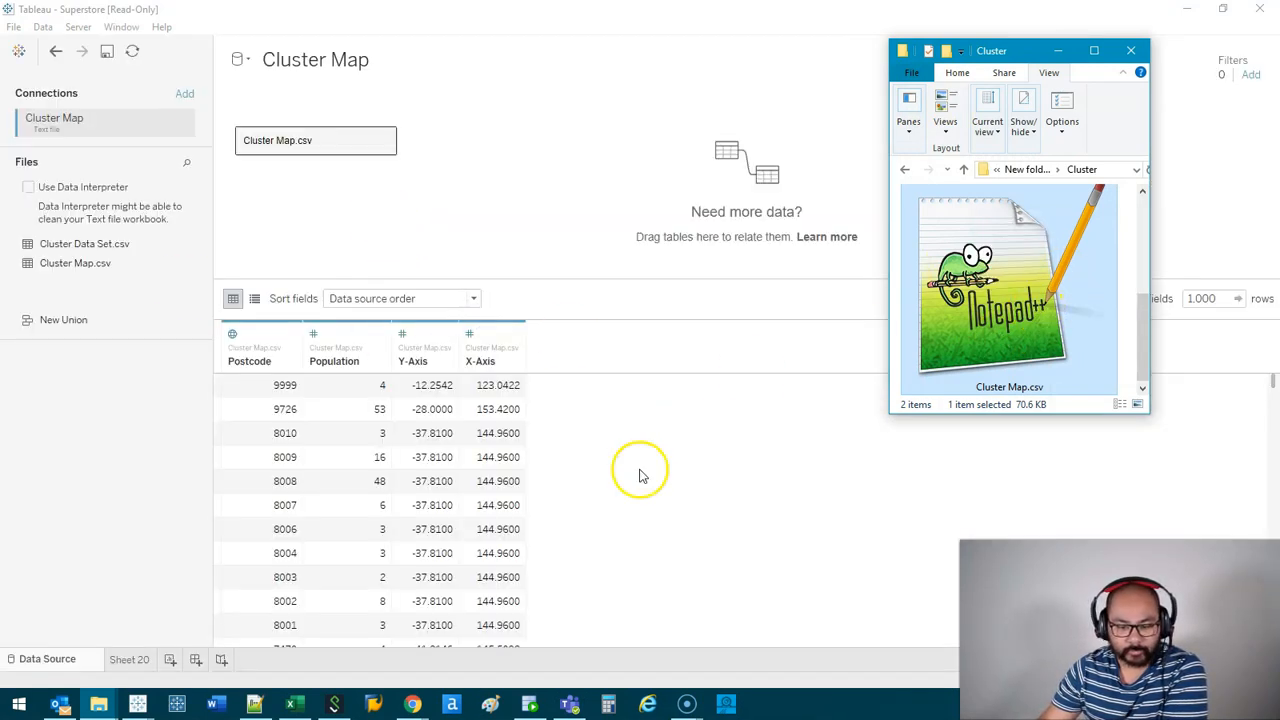
- Connect Cluster Map.csv as the data source and preview its columns
left_click(130, 660)
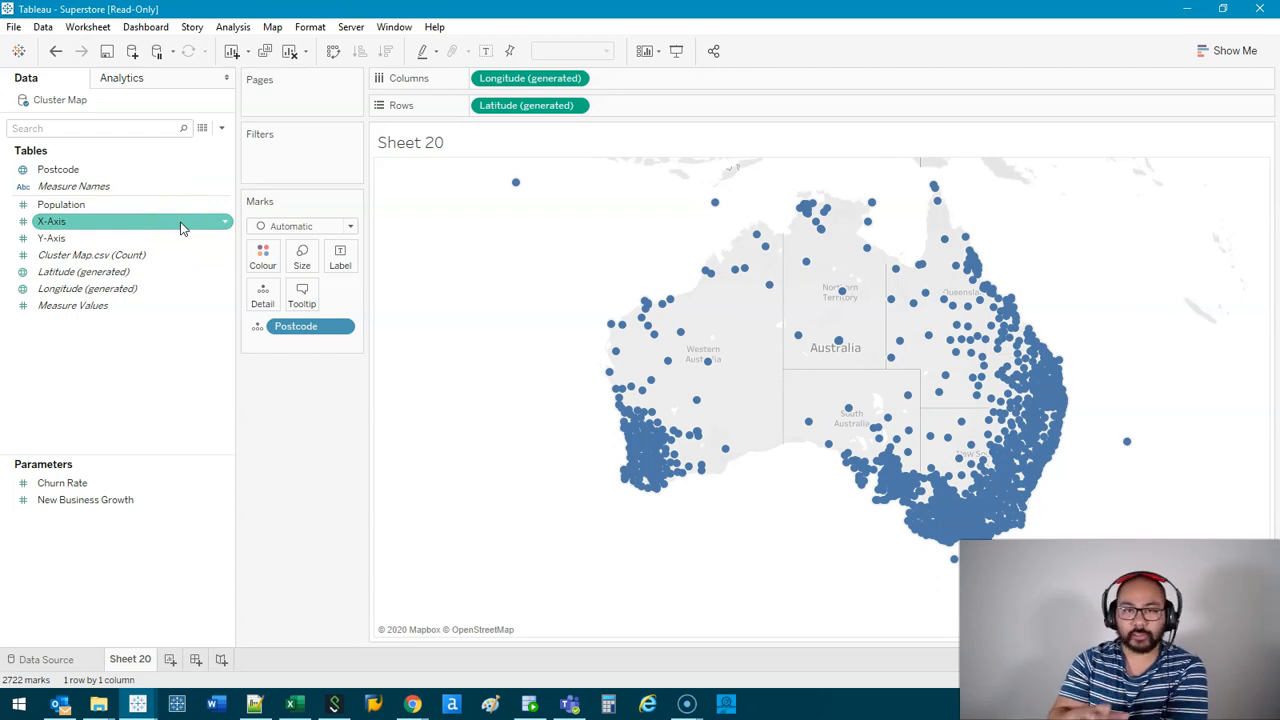
mouse_move(776, 200)
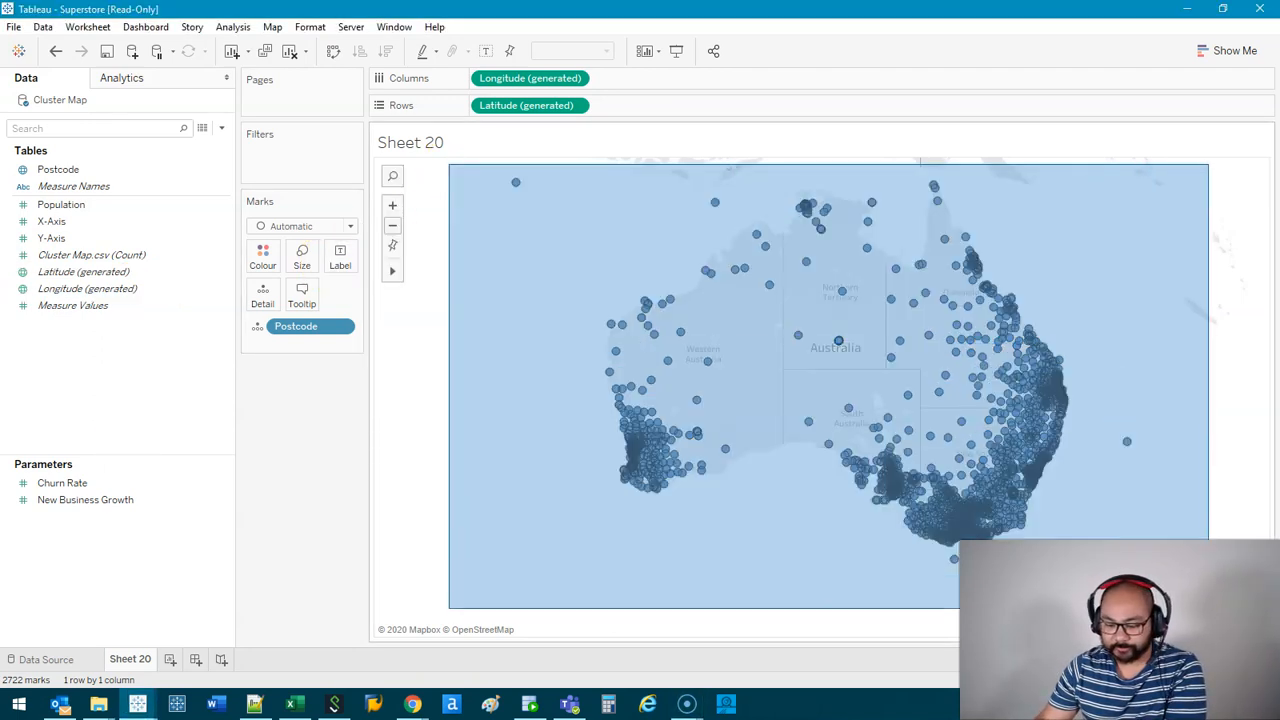
mouse_move(672, 364)
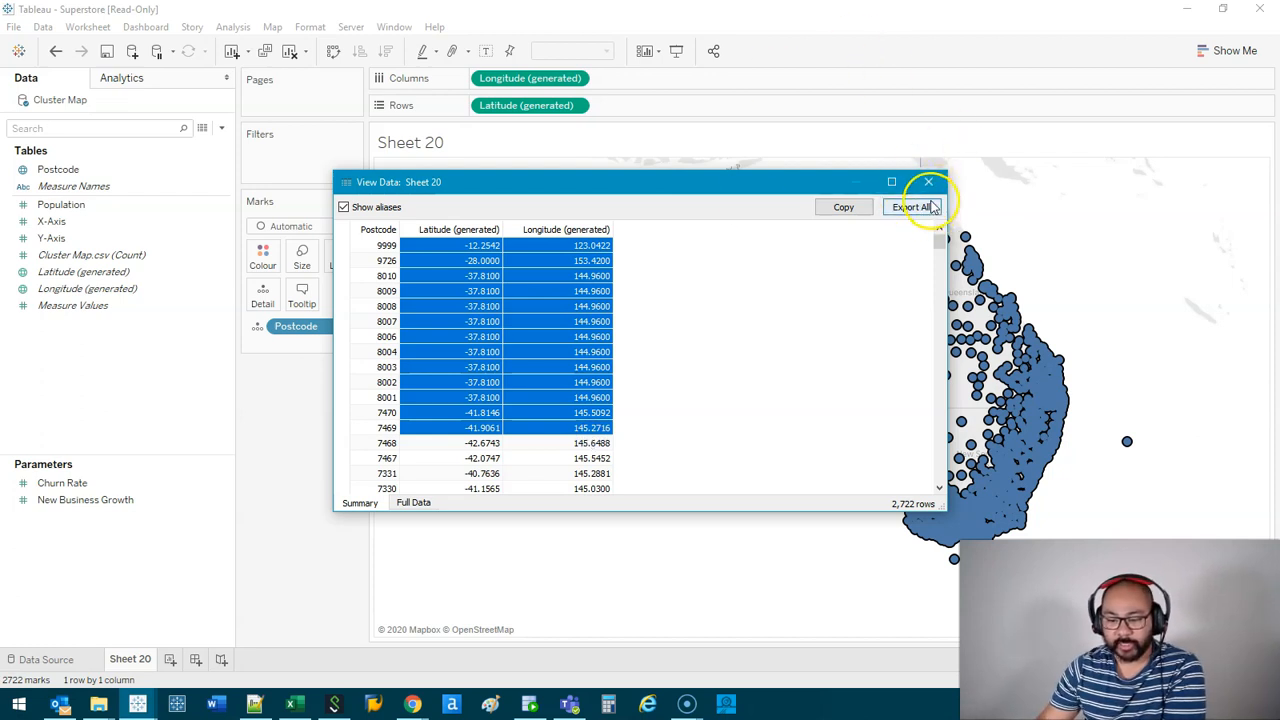
mouse_move(912, 206)
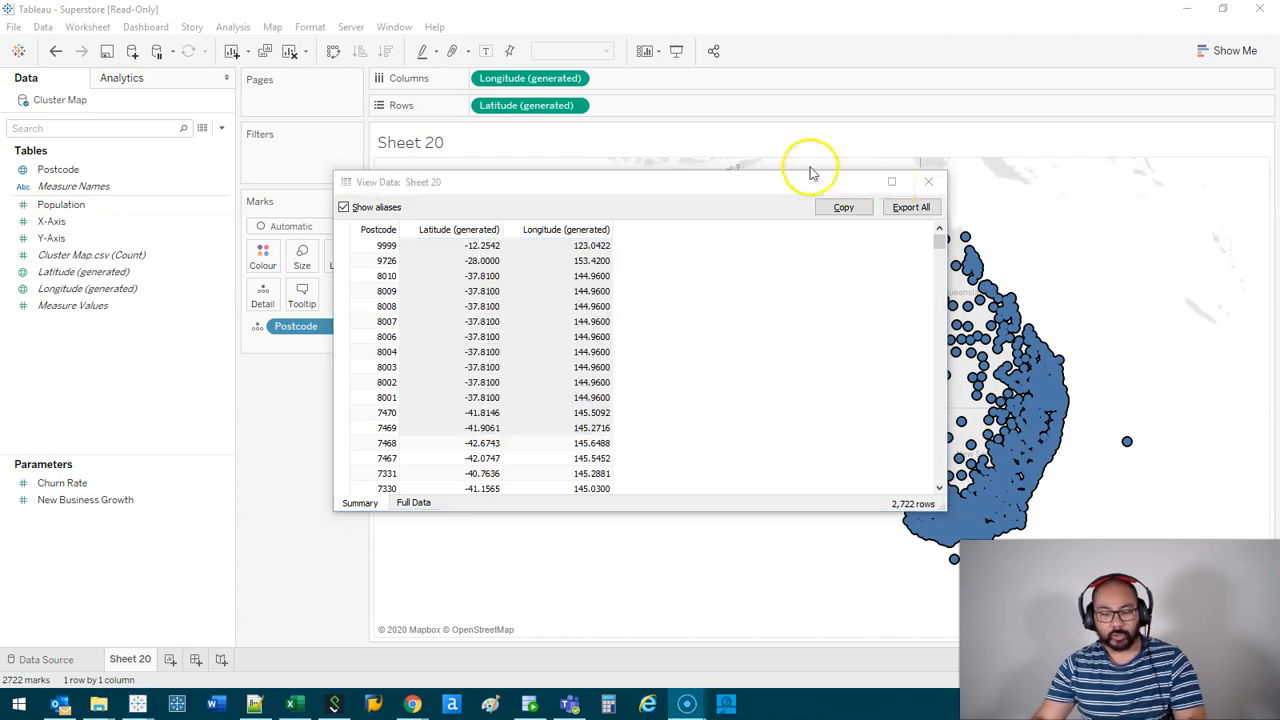
left_click(928, 180)
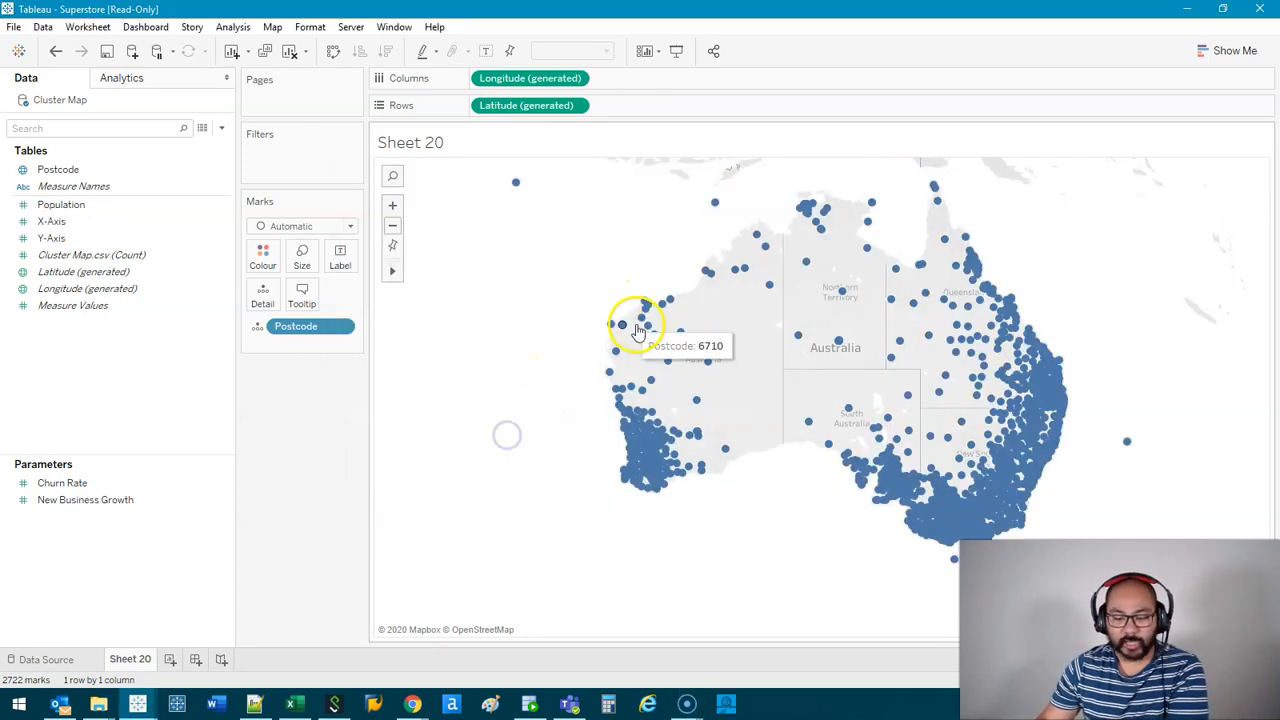
mouse_move(284, 422)
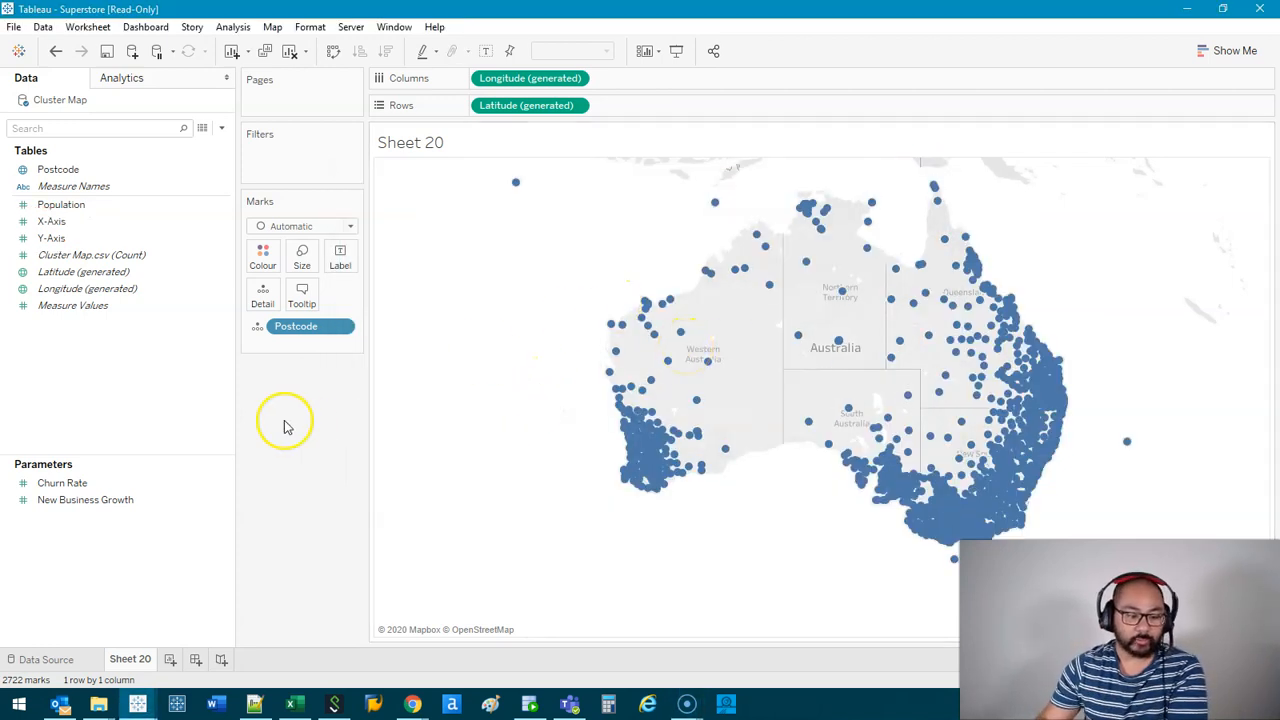
- Size the postcode dots by SUM(Population) and enlarge them with the size slider
left_click(128, 78)
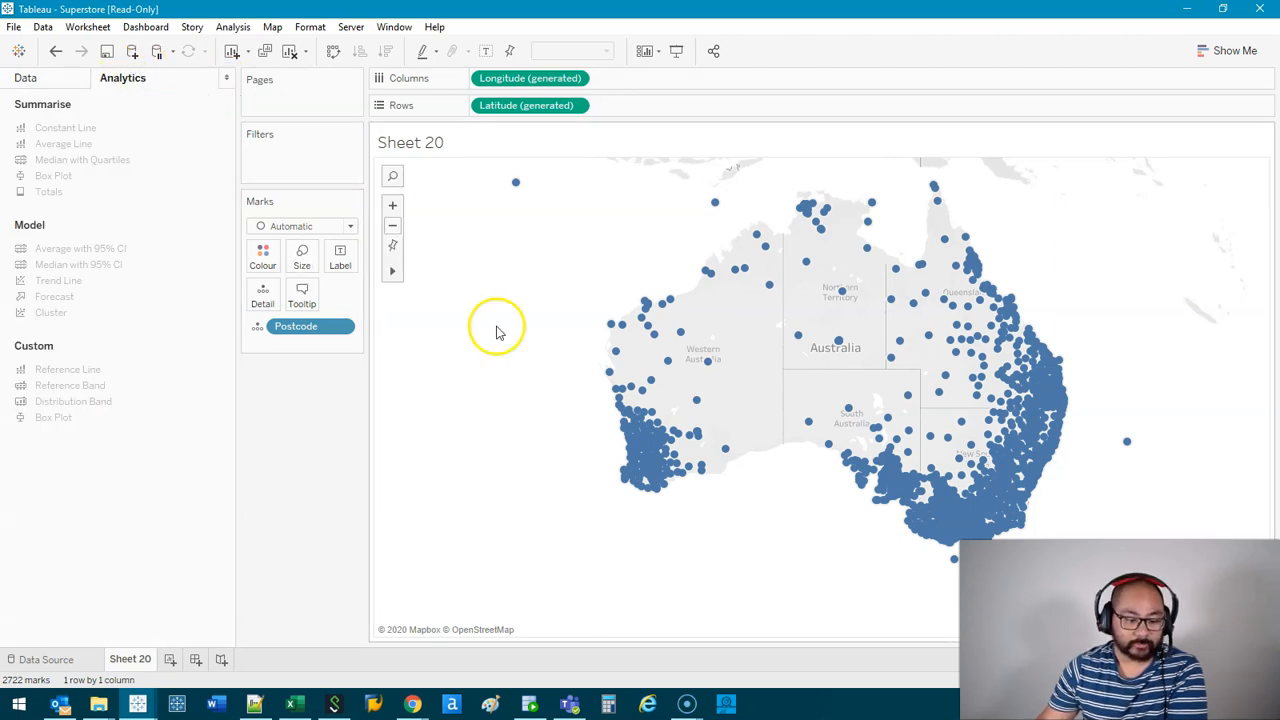
mouse_move(830, 412)
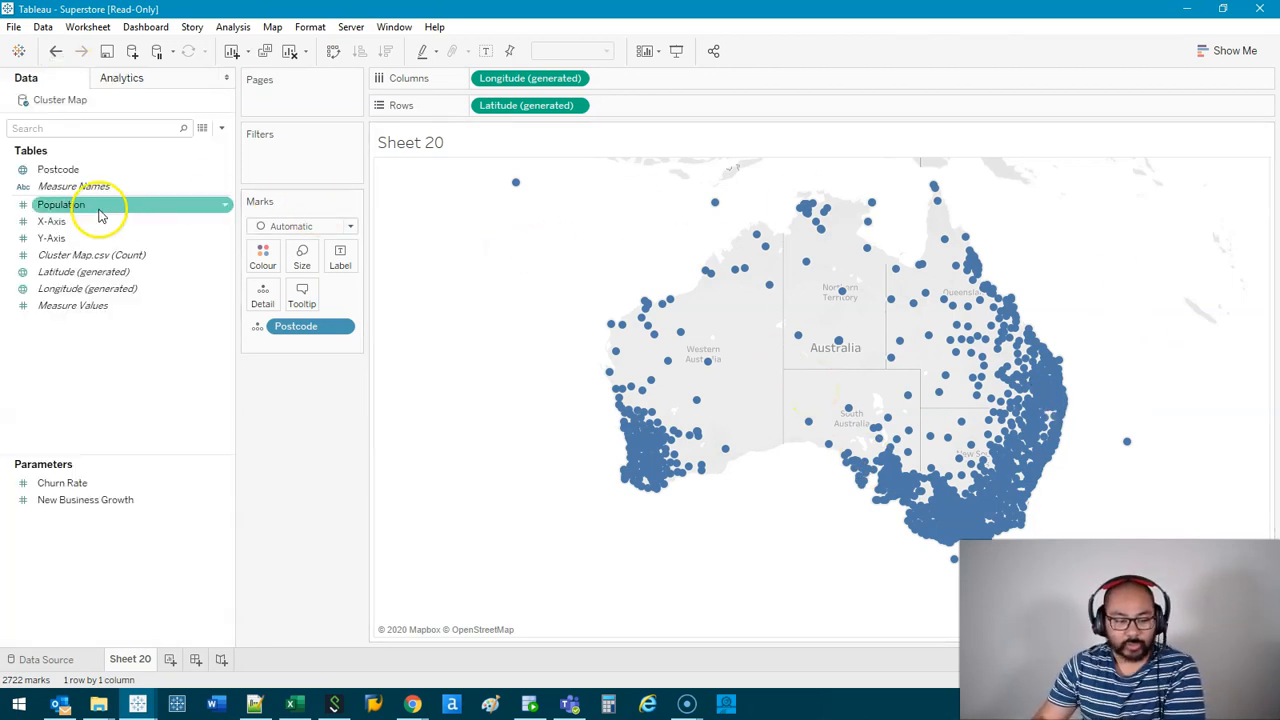
left_click(56, 168)
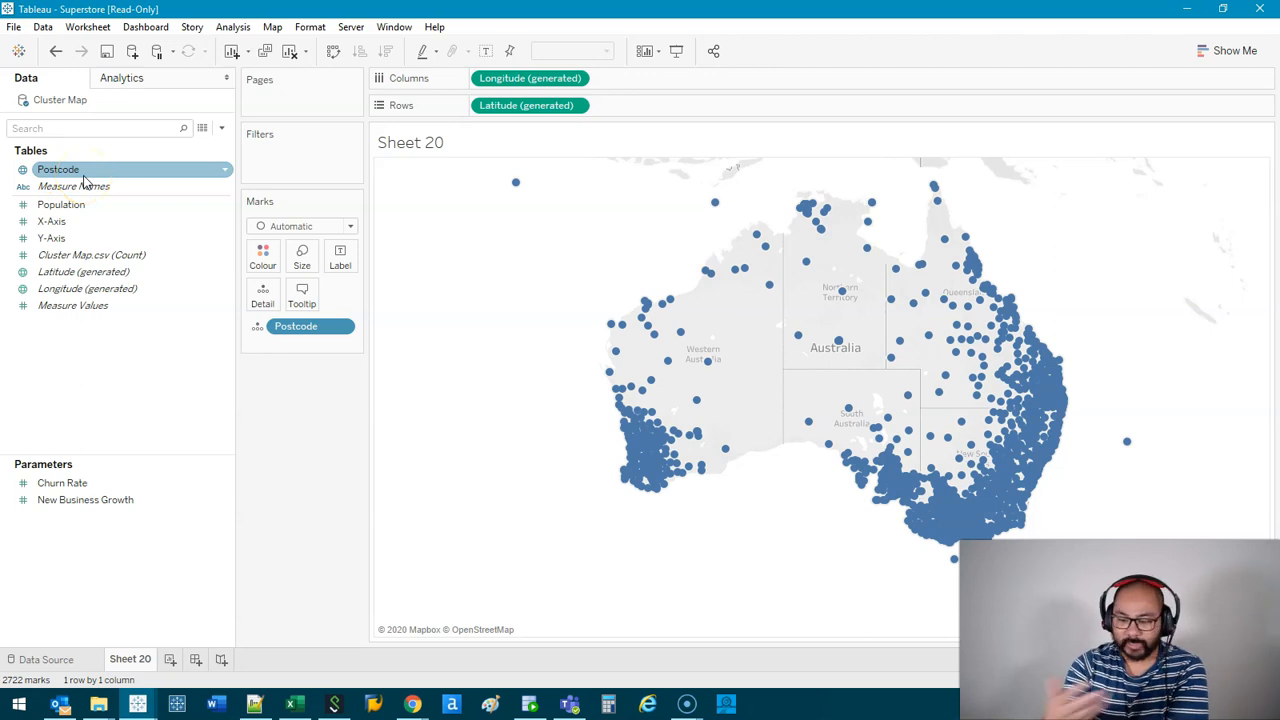
left_click(60, 204)
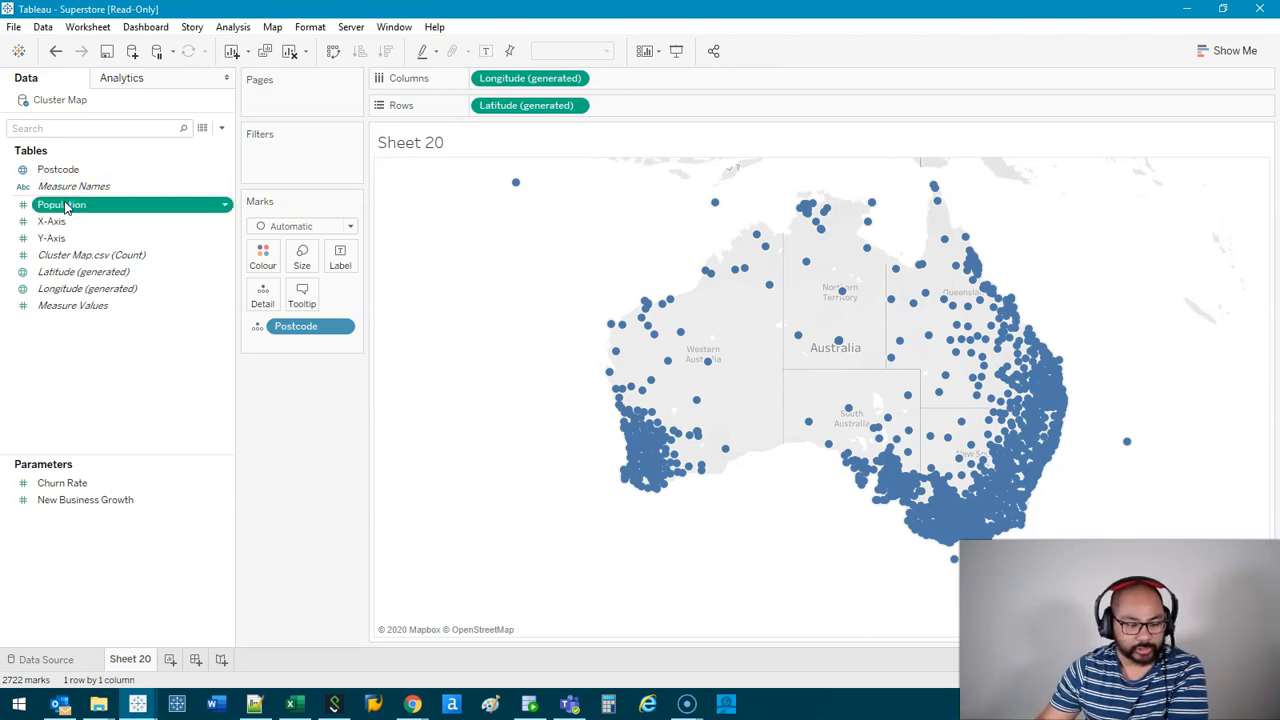
left_click_drag(62, 204, 300, 256)
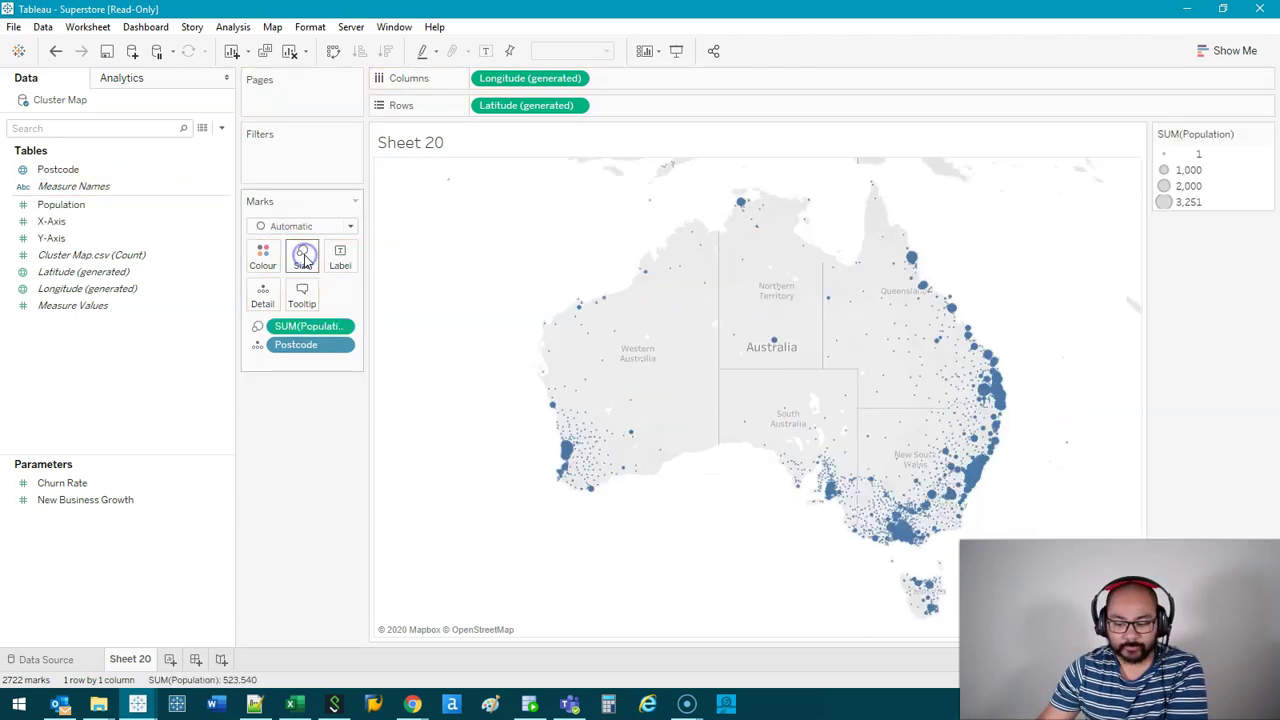
left_click(300, 256)
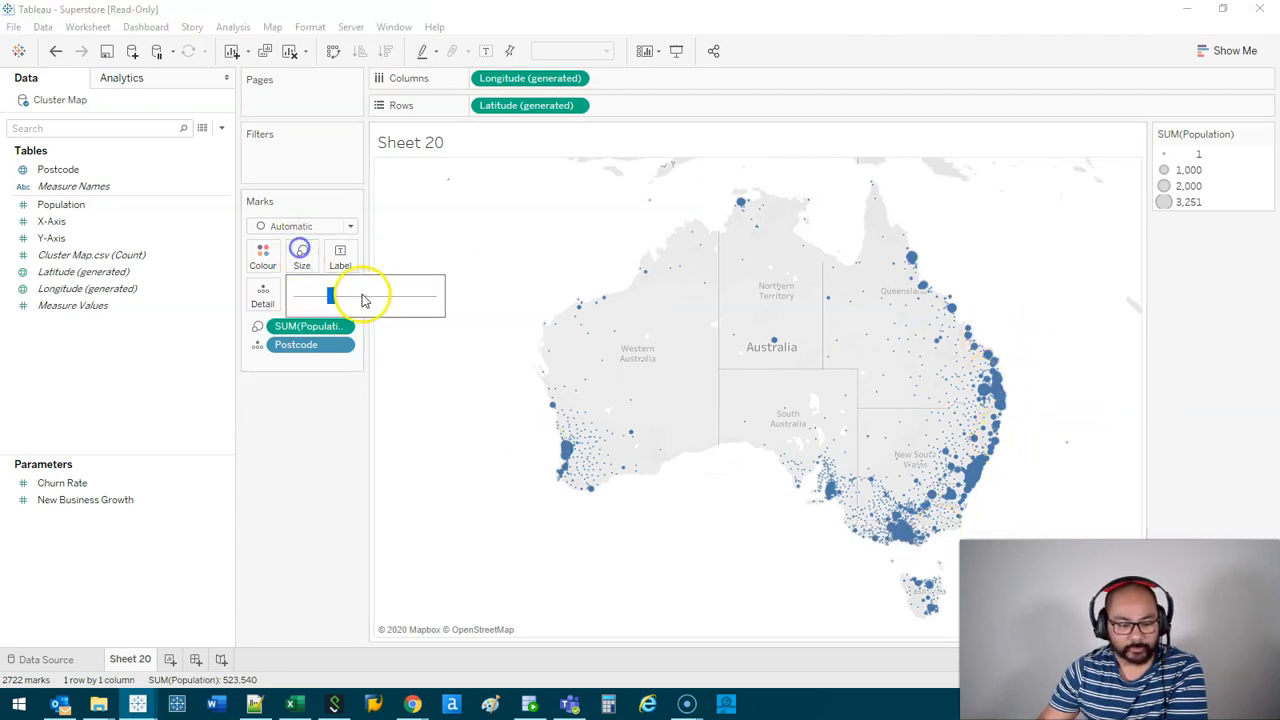
left_click_drag(330, 296, 370, 296)
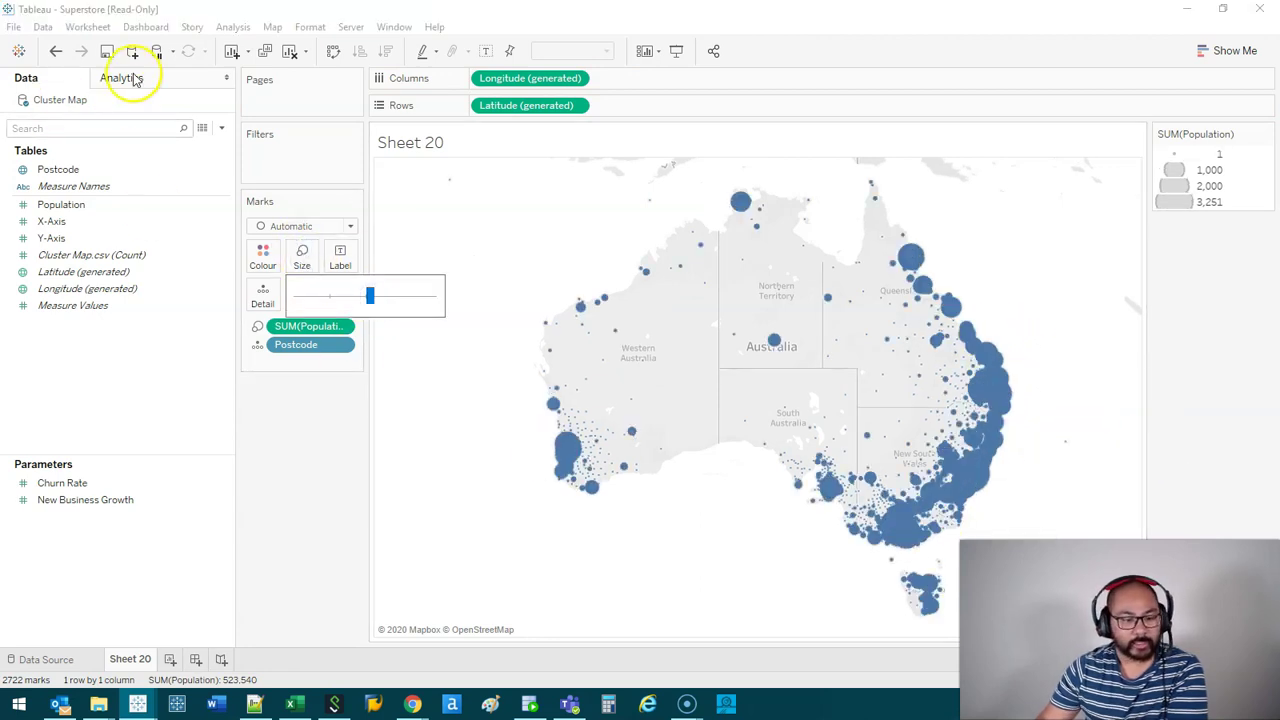
left_click(122, 78)
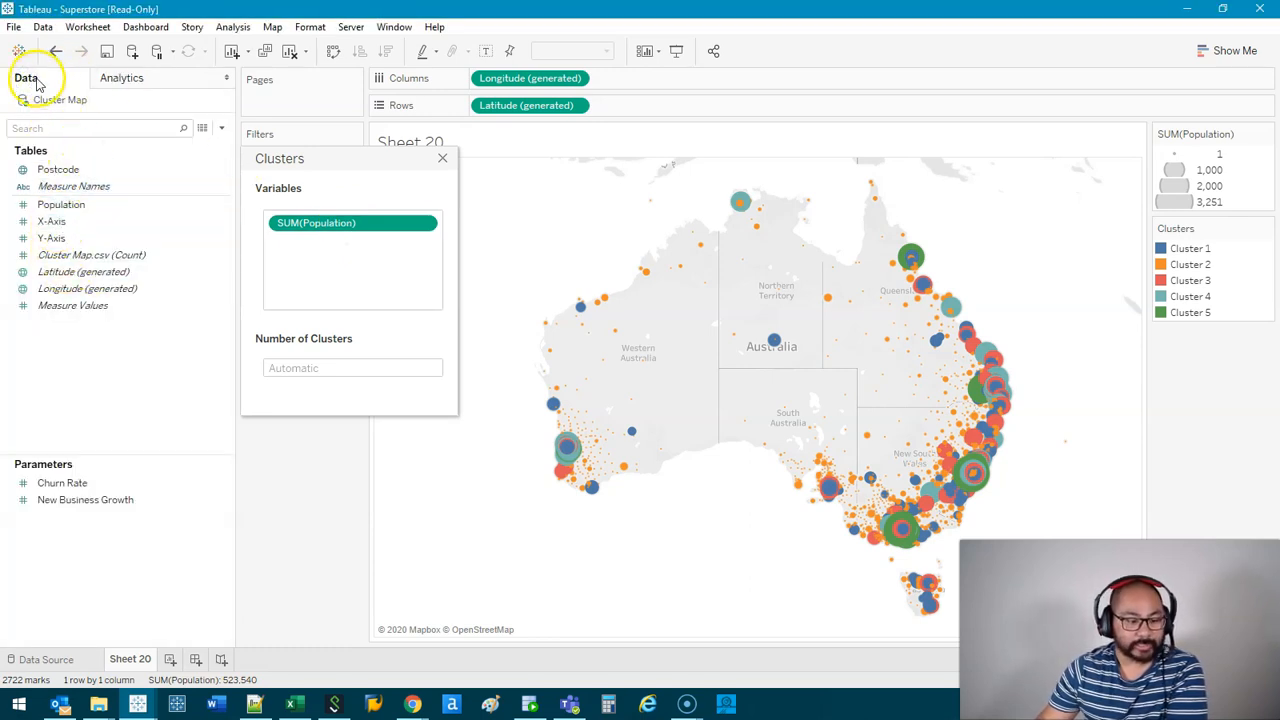
- Return to the Data pane fields after adding the cluster analysis
left_click(52, 220)
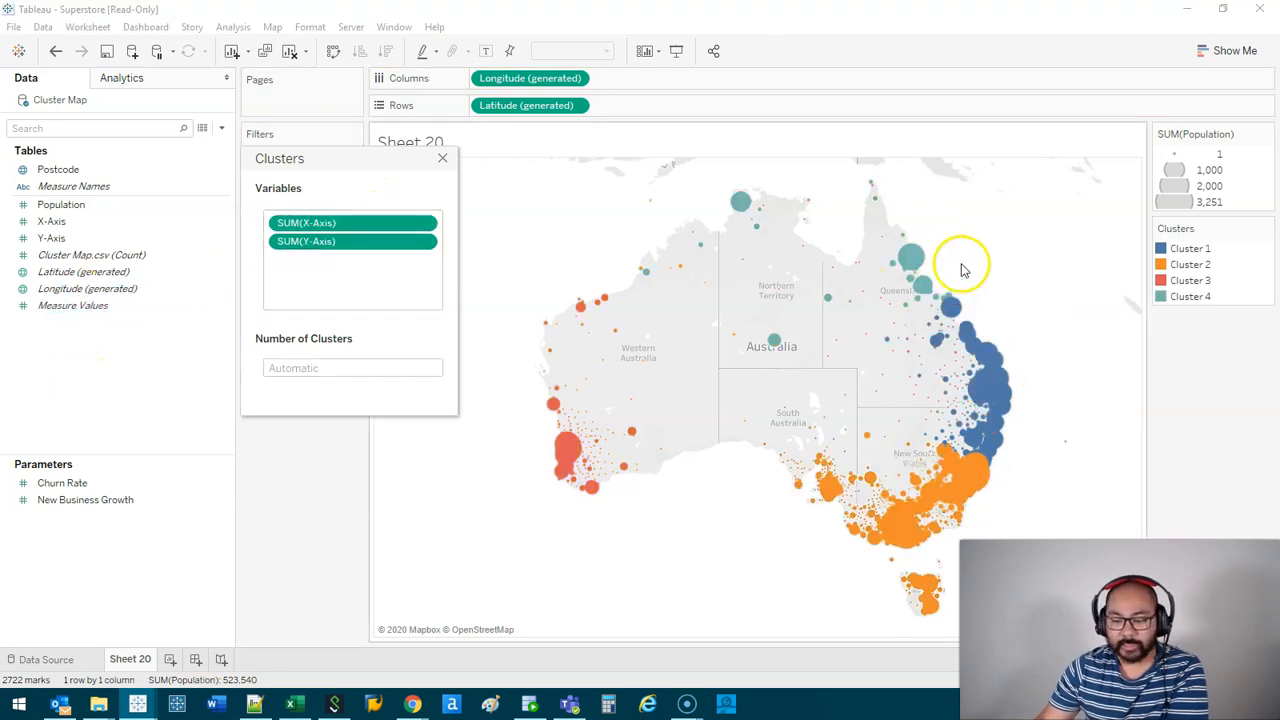
mouse_move(540, 344)
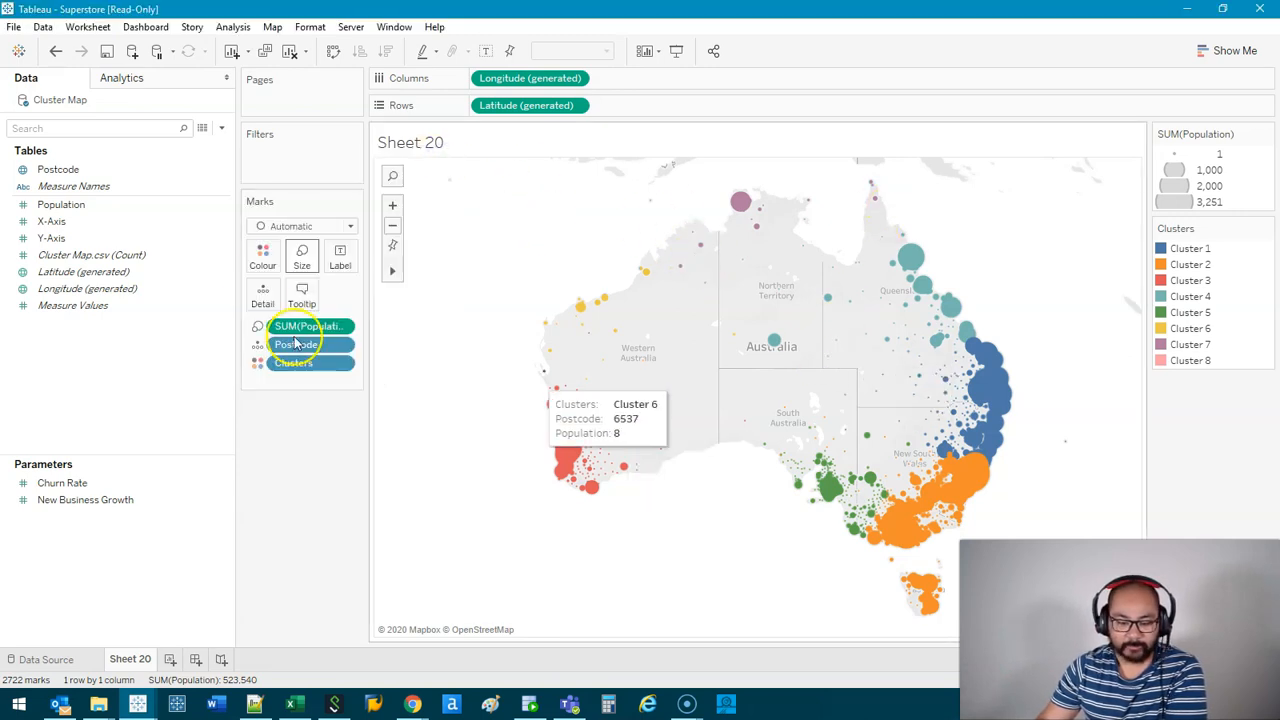
- Give the cluster dots a border colour and set the map background to Satellite
left_click(262, 256)
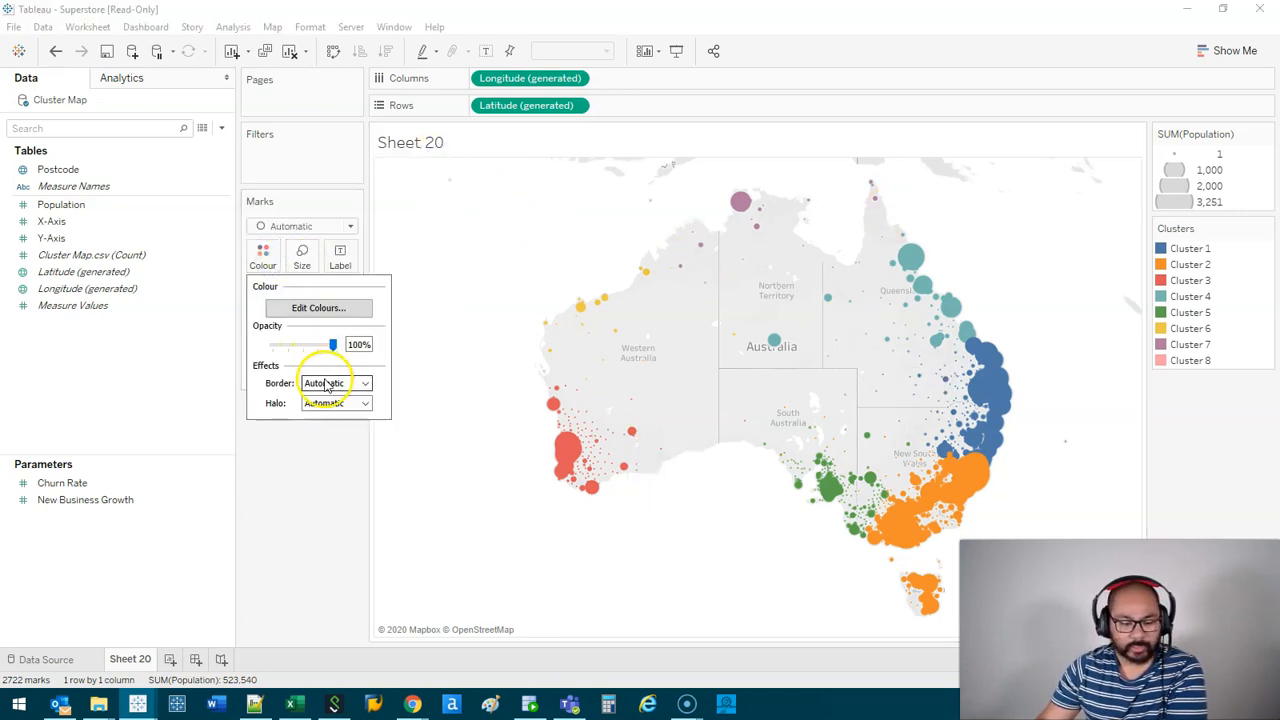
left_click(364, 384)
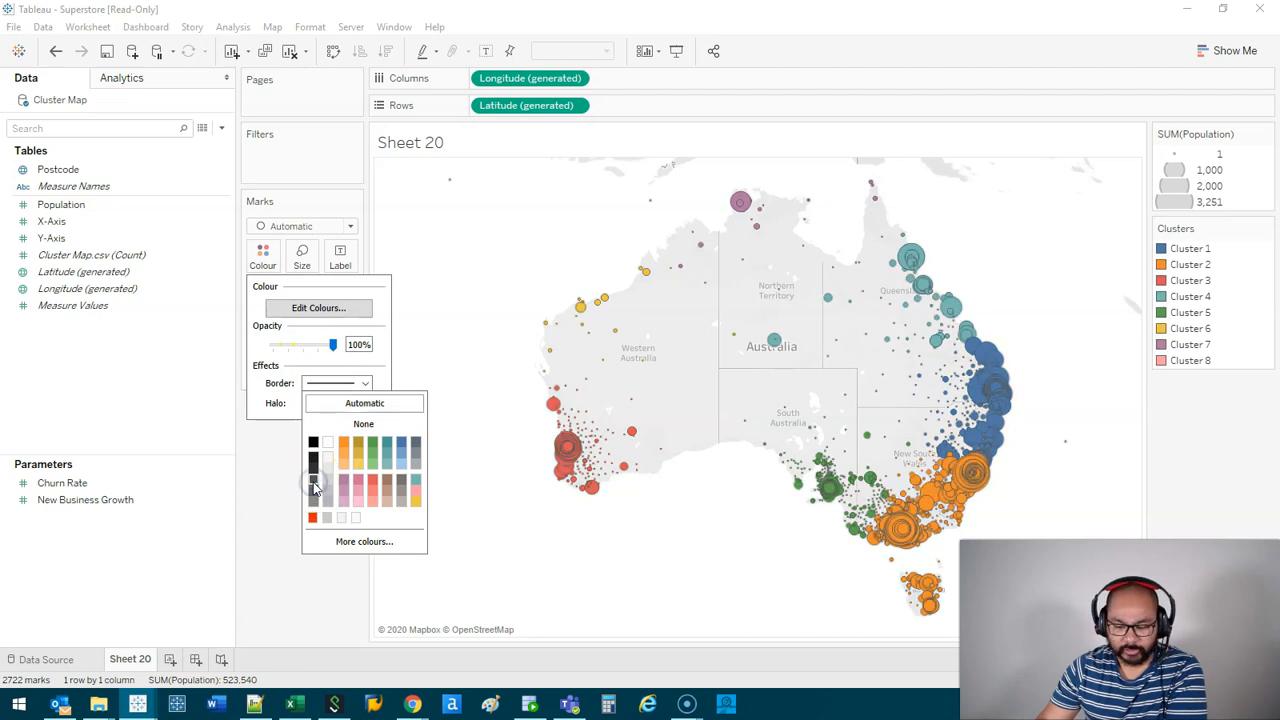
left_click(272, 28)
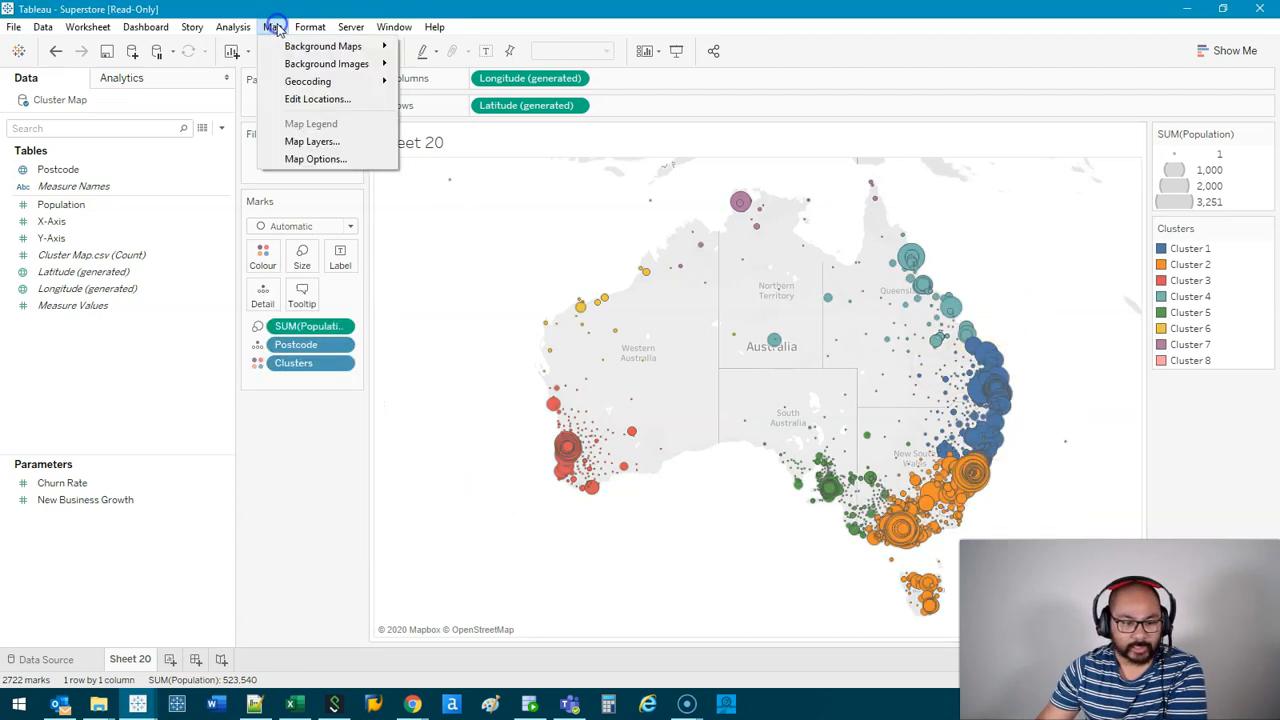
left_click(312, 140)
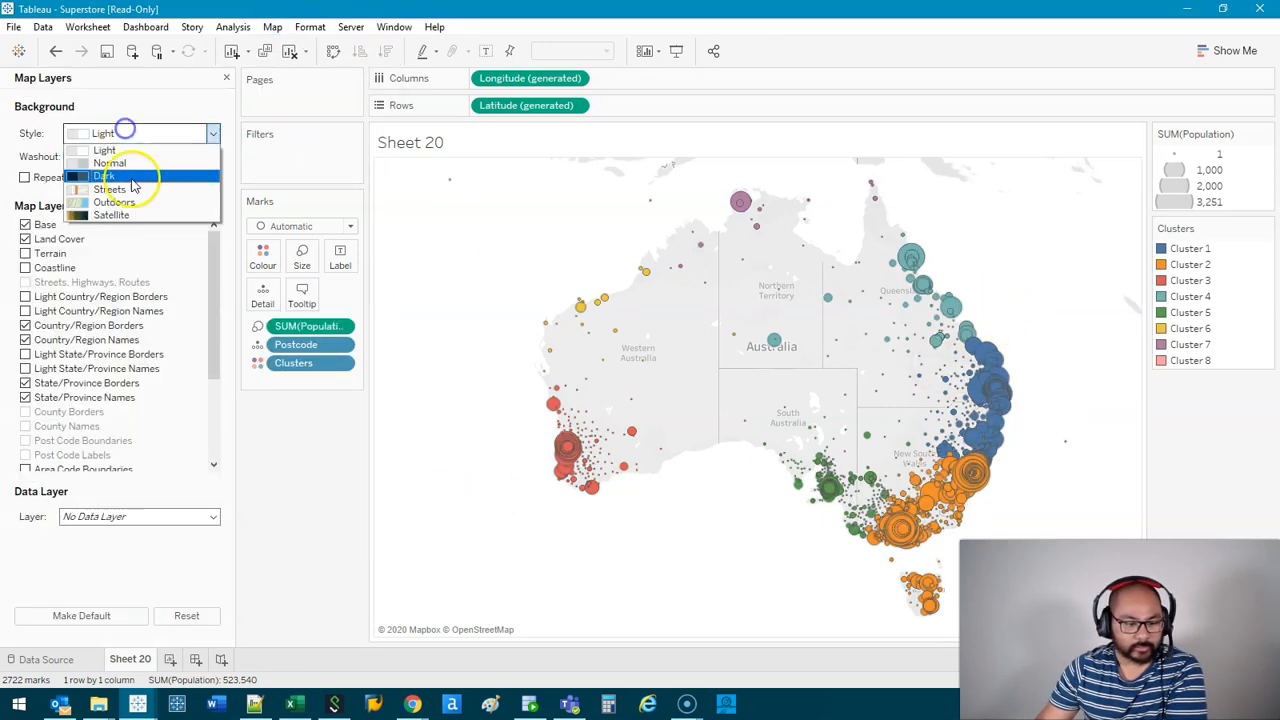
left_click(112, 216)
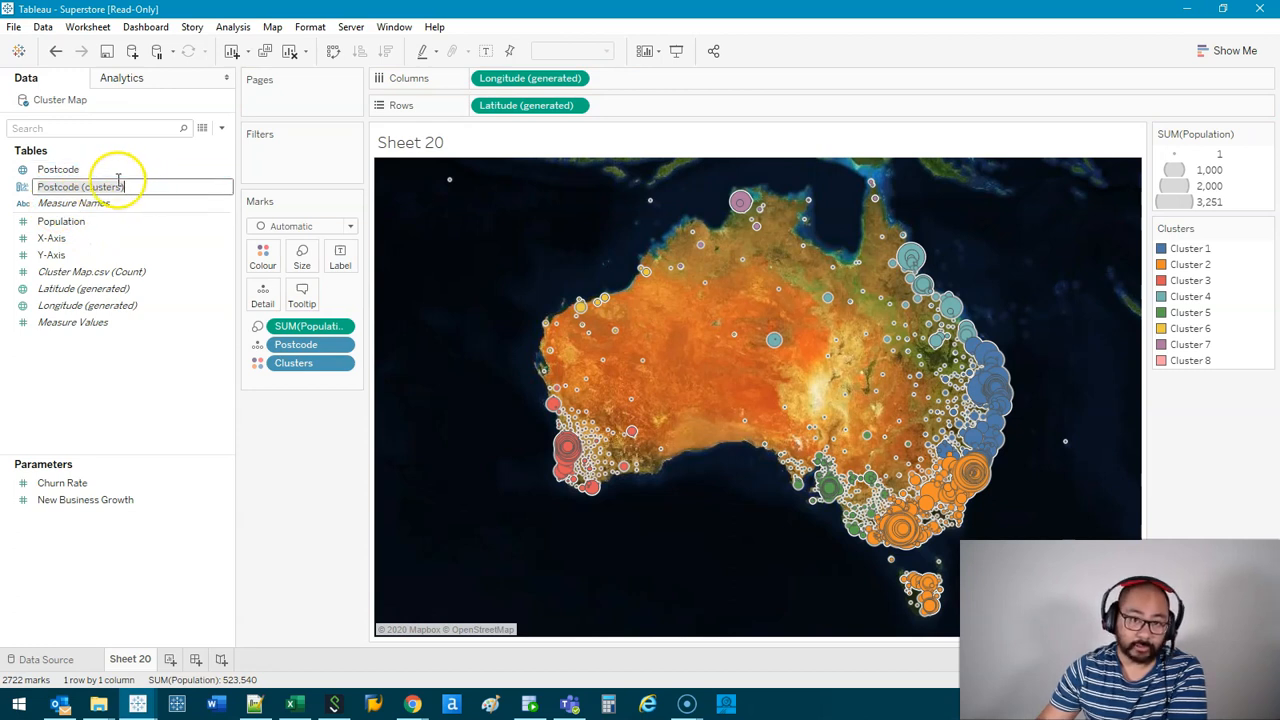
mouse_move(1004, 378)
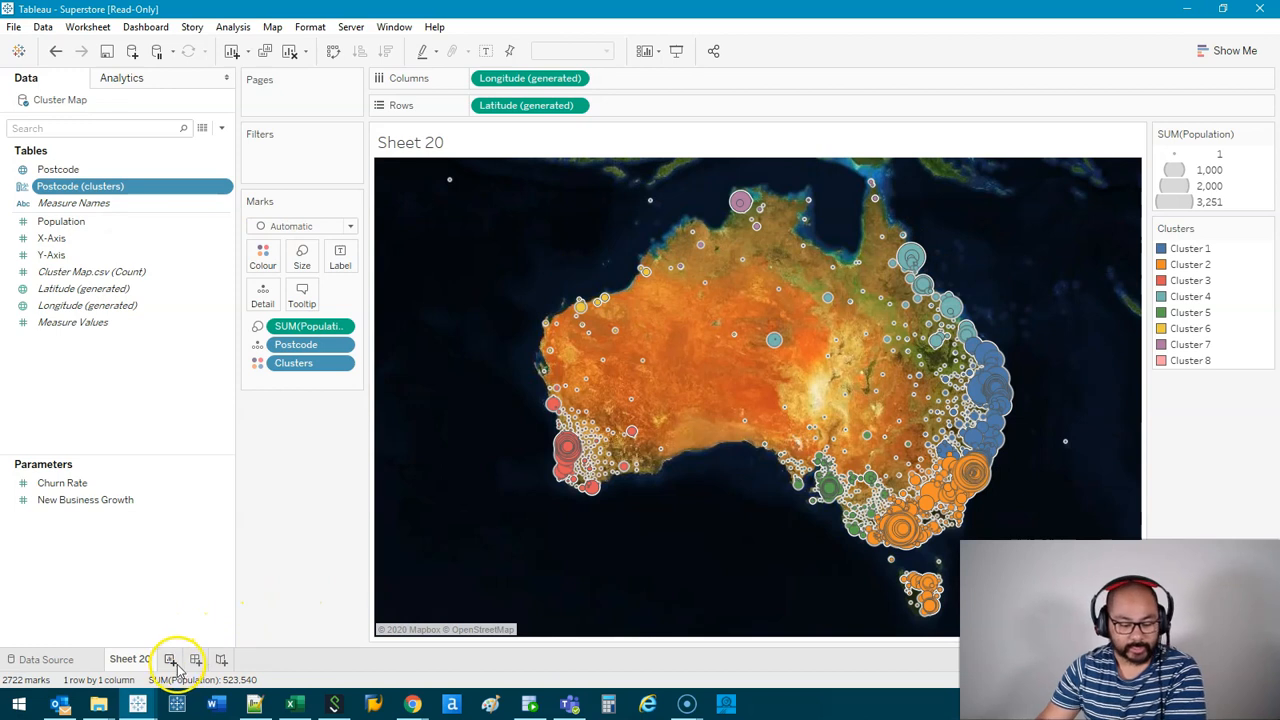
- Add a new empty worksheet, Sheet 21
left_click(172, 660)
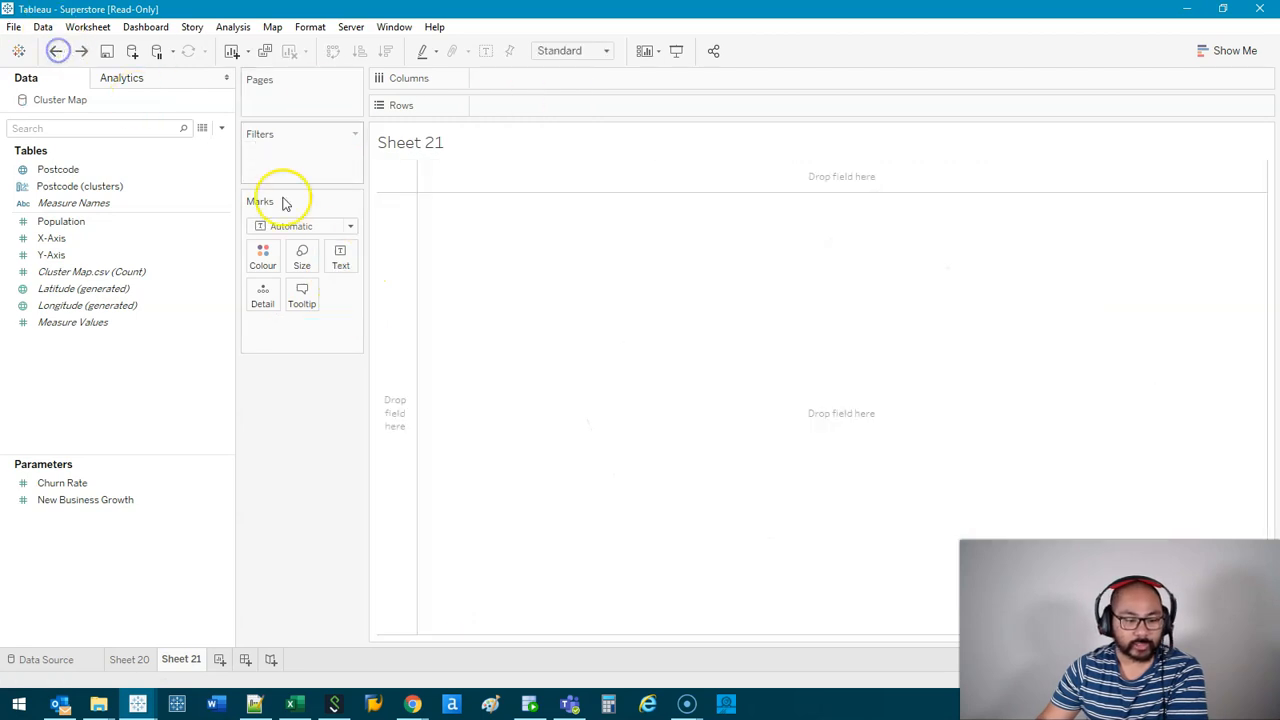
- Chart SUM, AVG and MEDIAN Population per Postcode (clusters) as bars, then start a new dashboard
left_click_drag(80, 186, 524, 104)
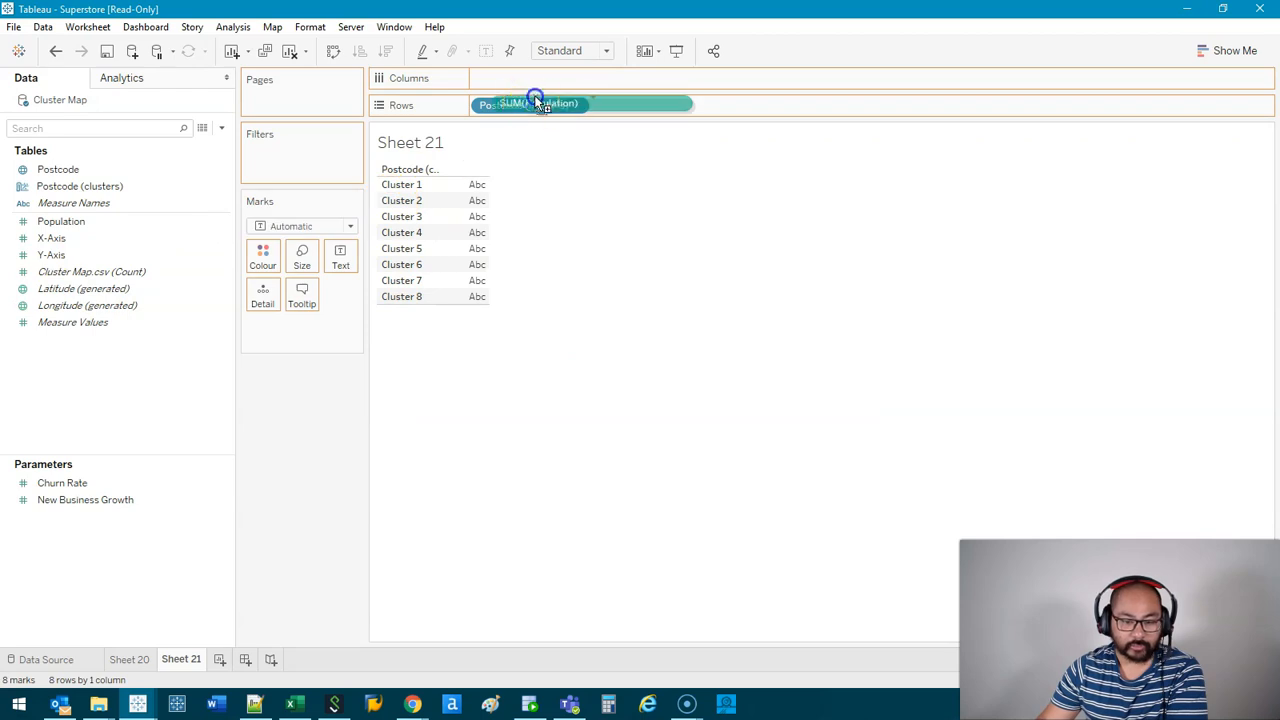
left_click_drag(536, 104, 520, 78)
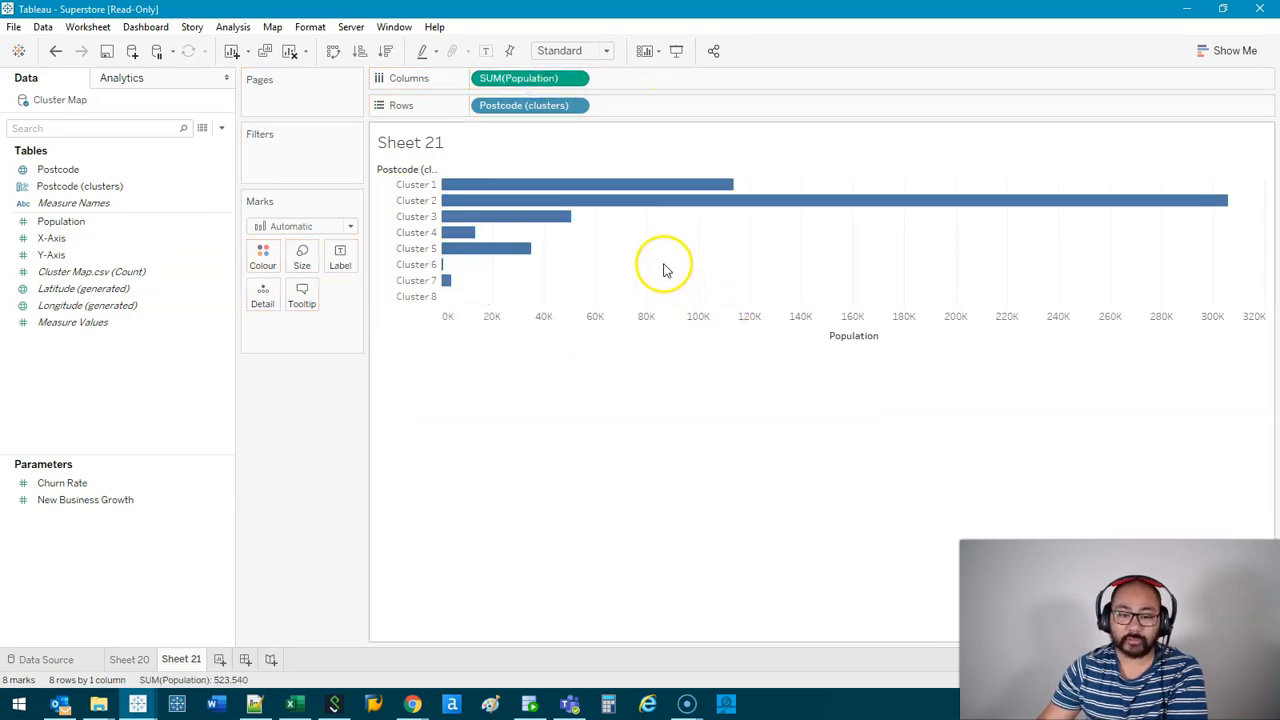
right_click(628, 78)
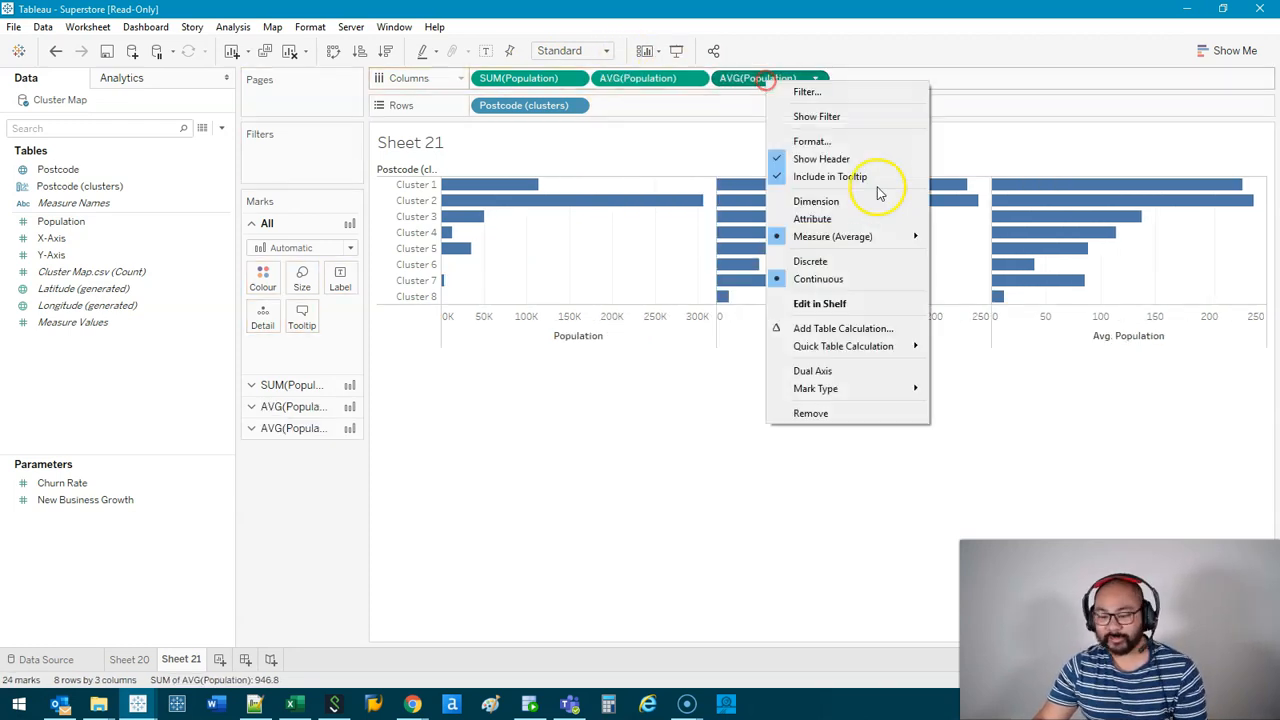
mouse_move(856, 208)
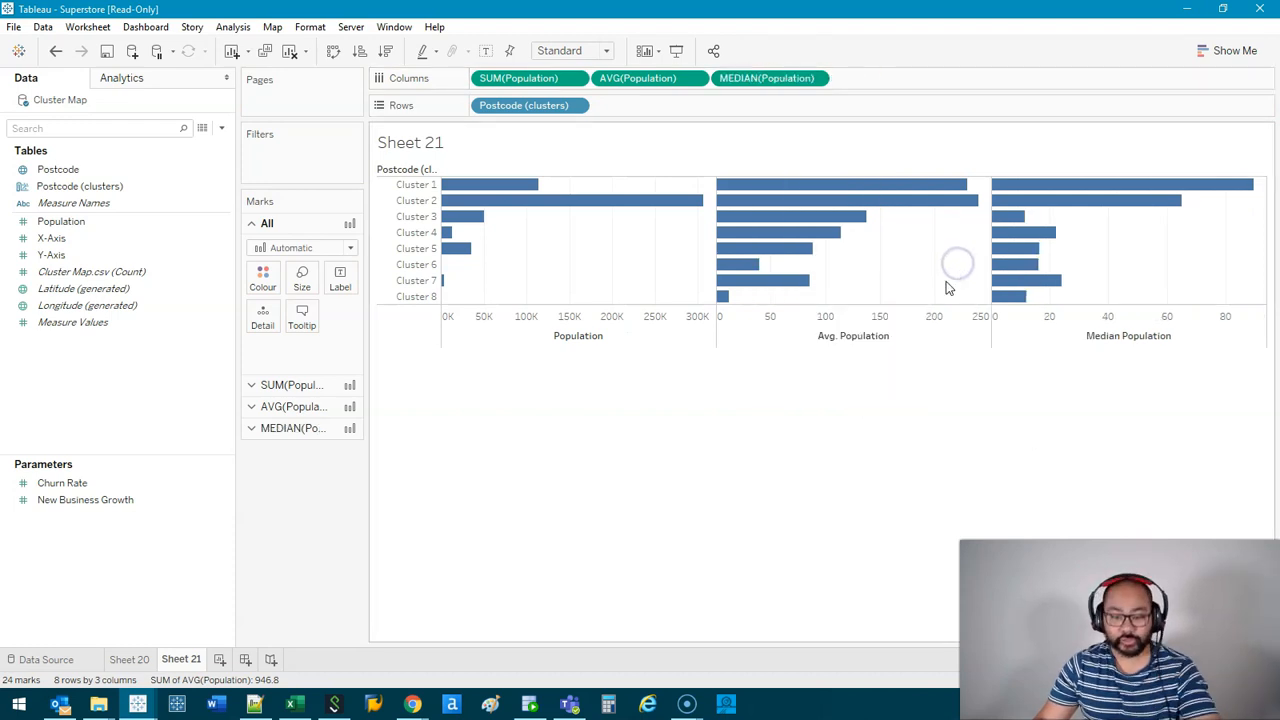
left_click(526, 78)
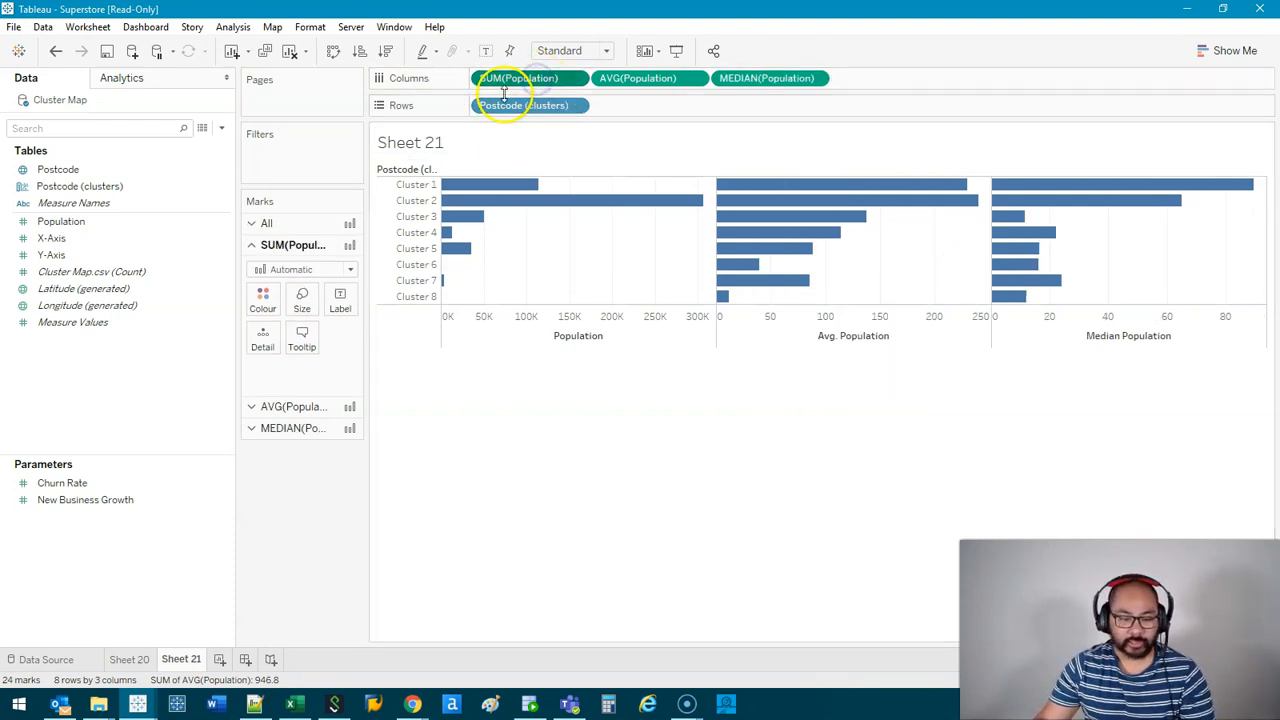
left_click(220, 658)
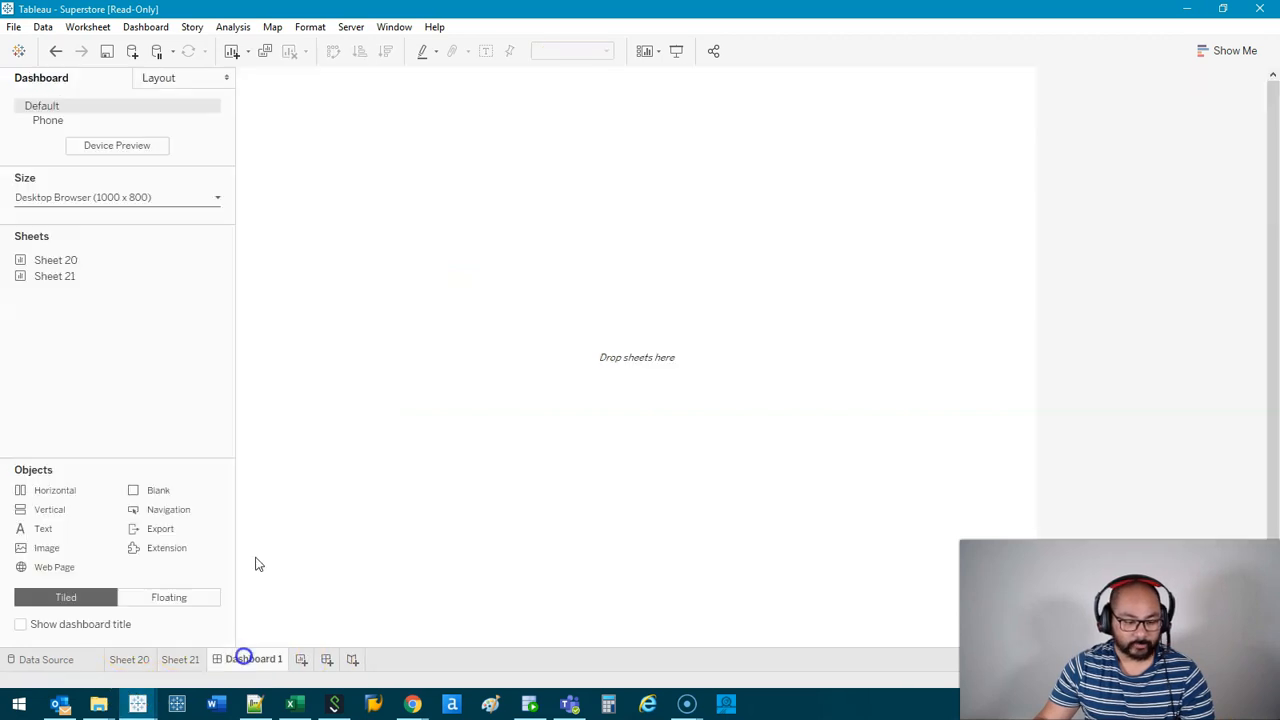